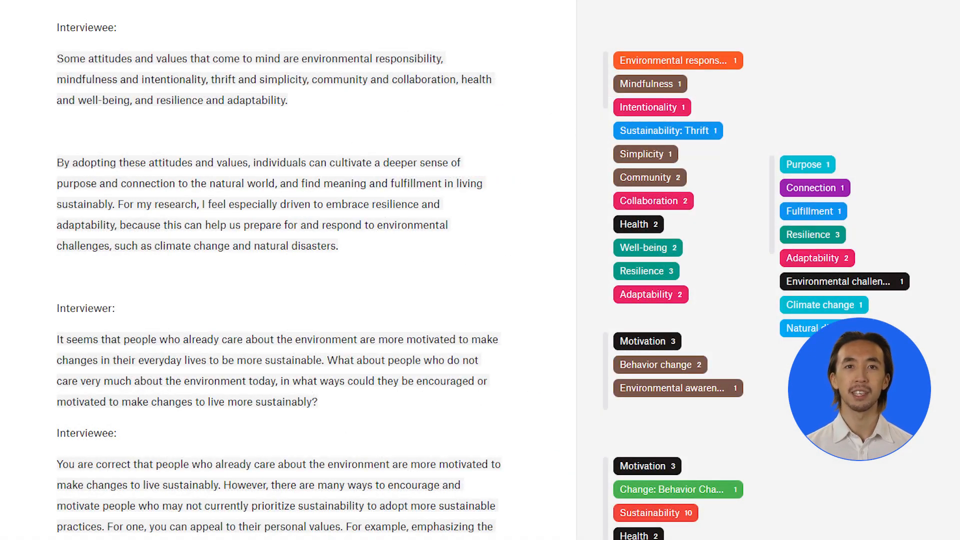
Scroll the Document Manager list of literature, YouTube and expert interview documents.
scroll(down, 3)
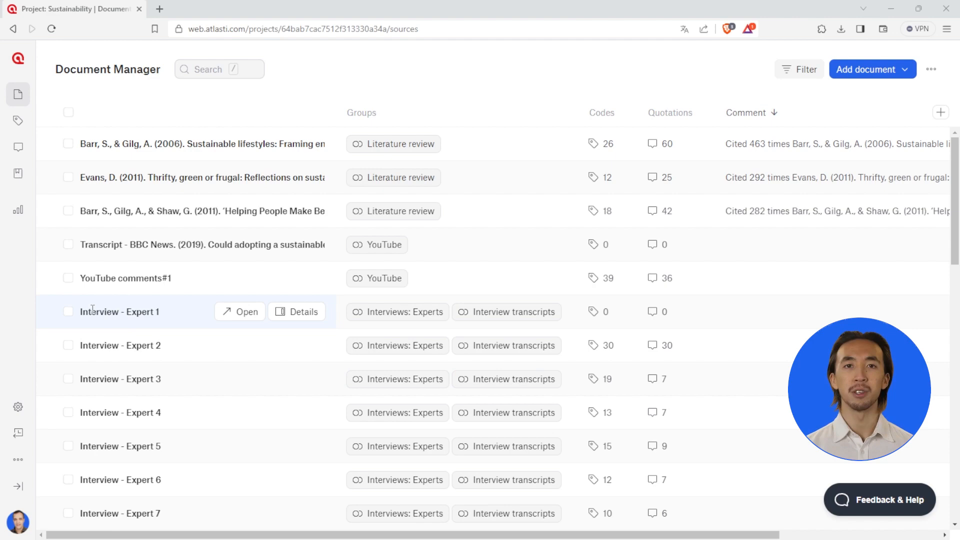
Select the four expert interview documents in the Document Manager.
click(67, 378)
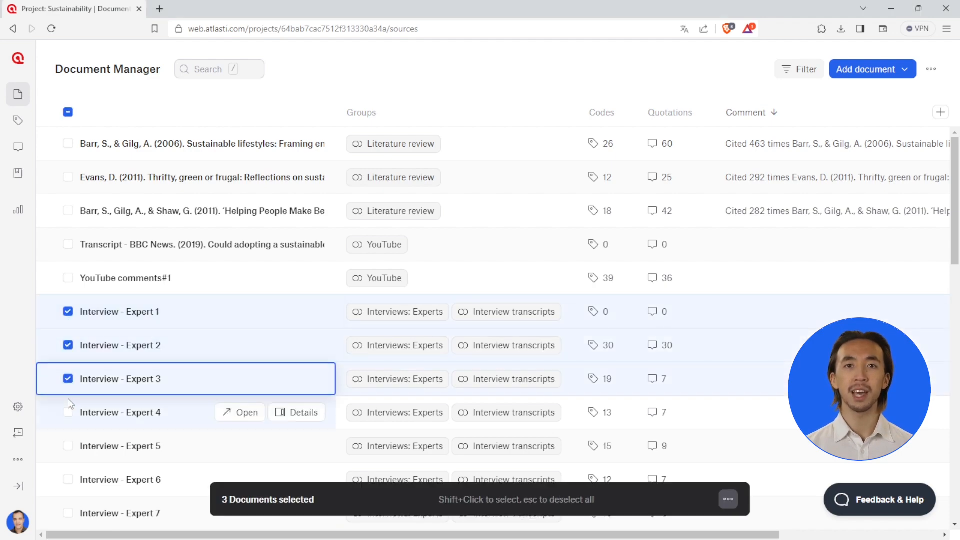
click(67, 412)
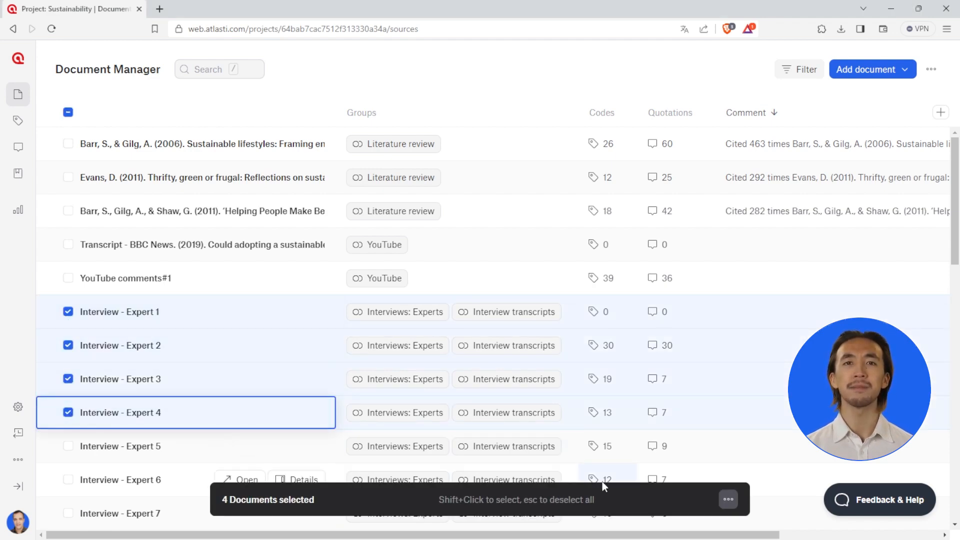
click(728, 500)
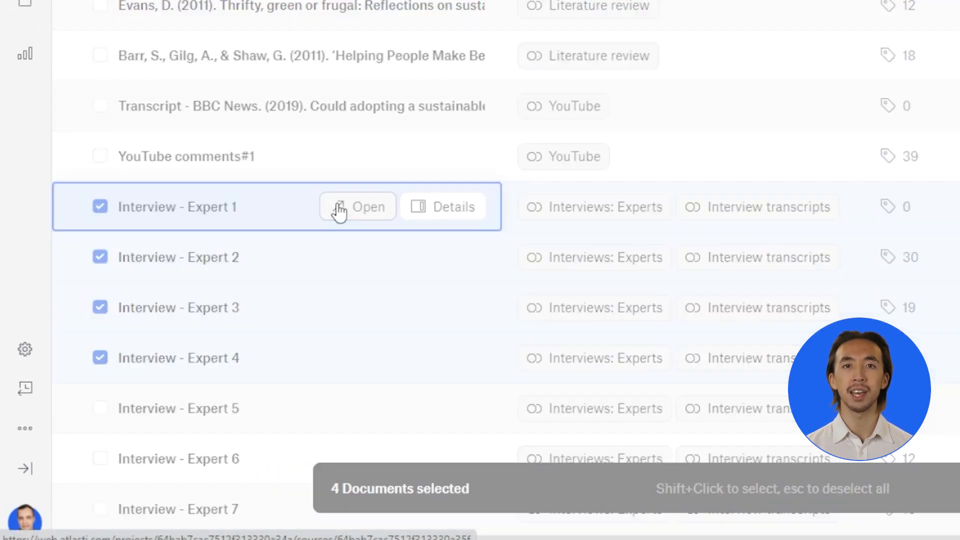
Open Interview - Expert 1 and start AI Coding after accepting the license terms.
click(358, 207)
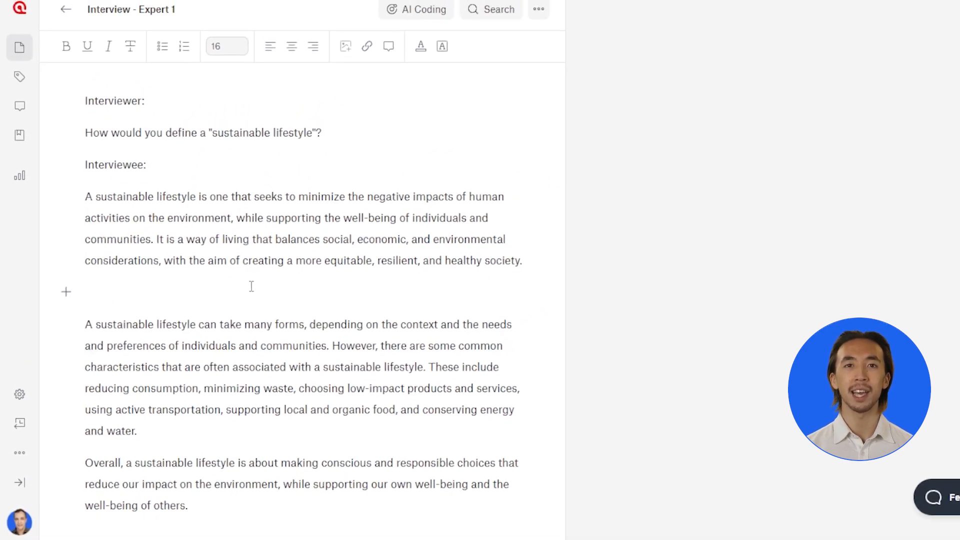
click(416, 9)
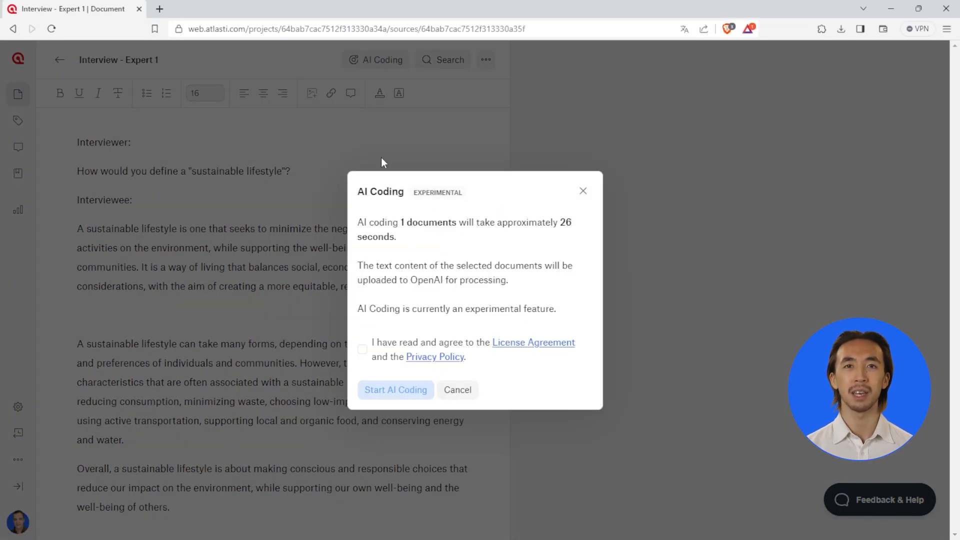
click(362, 350)
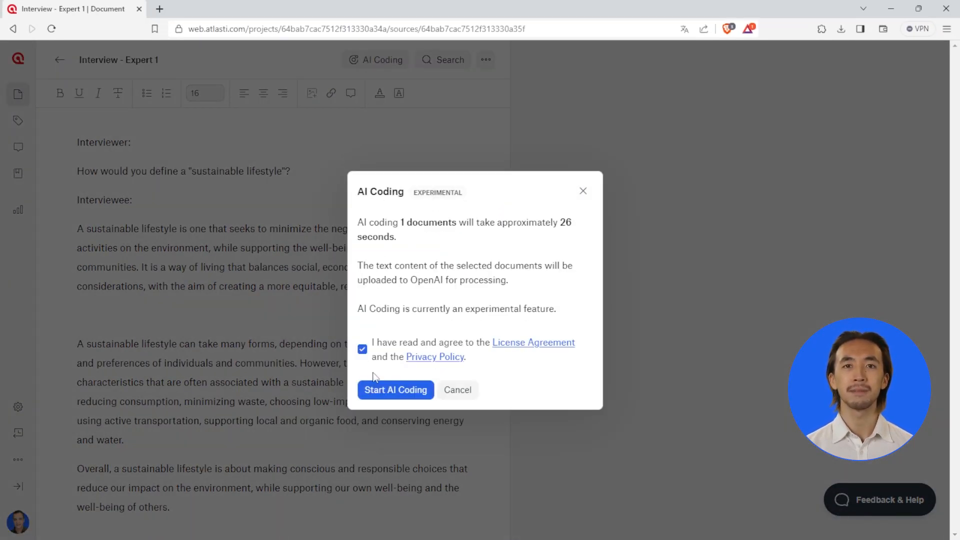
click(396, 390)
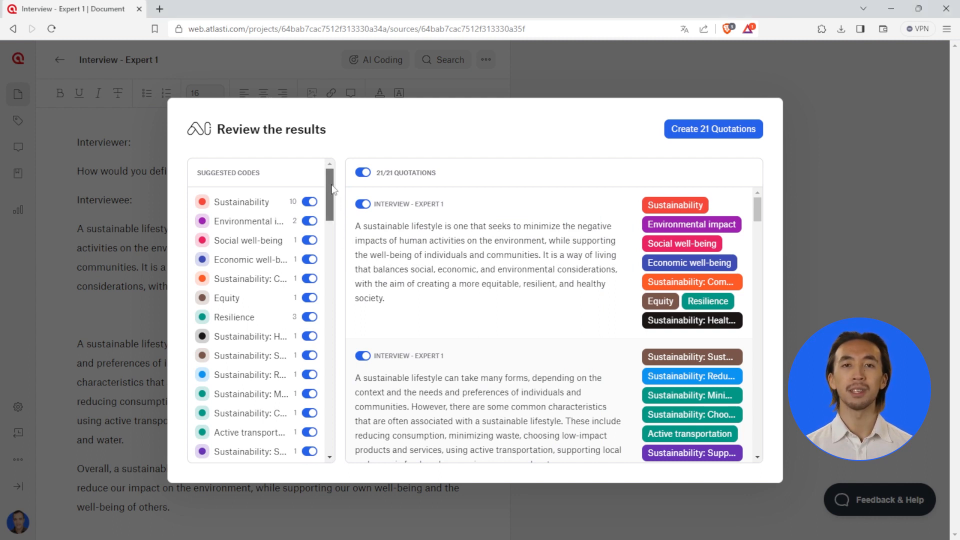
Scroll through the suggested codes and 21 quotations, reaching the vacation and obstacles passages.
scroll(down, 3)
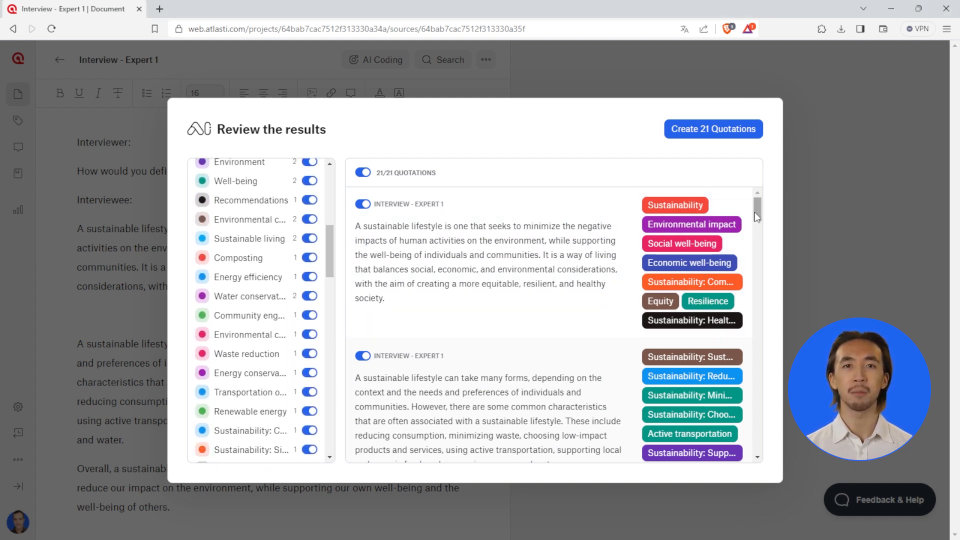
scroll(down, 3)
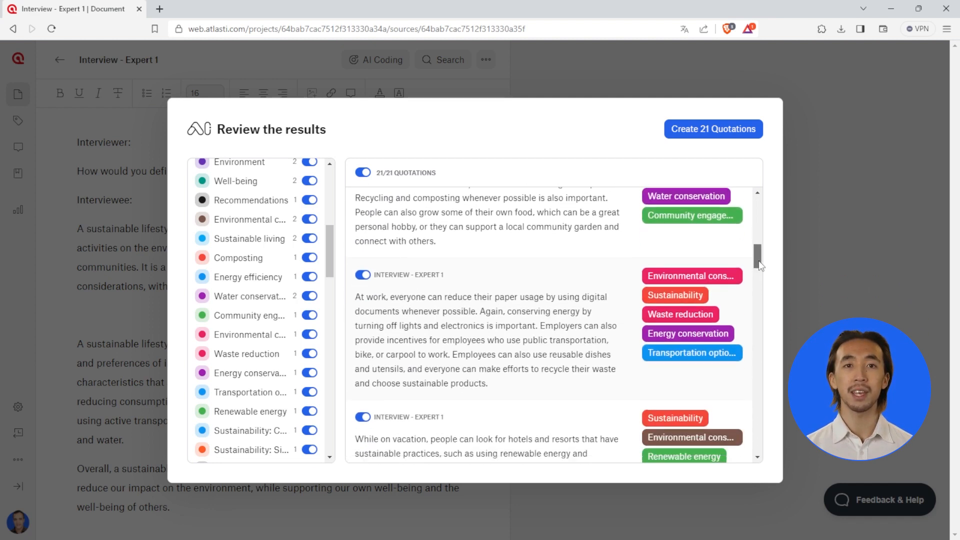
scroll(down, 3)
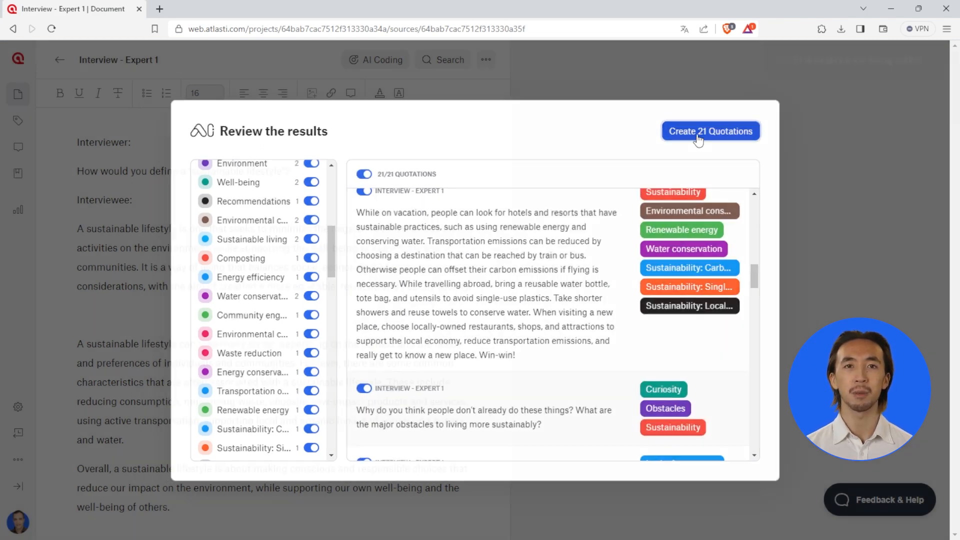
Create all 21 suggested quotations and open the AI Coding Summary of 84 codes.
click(710, 131)
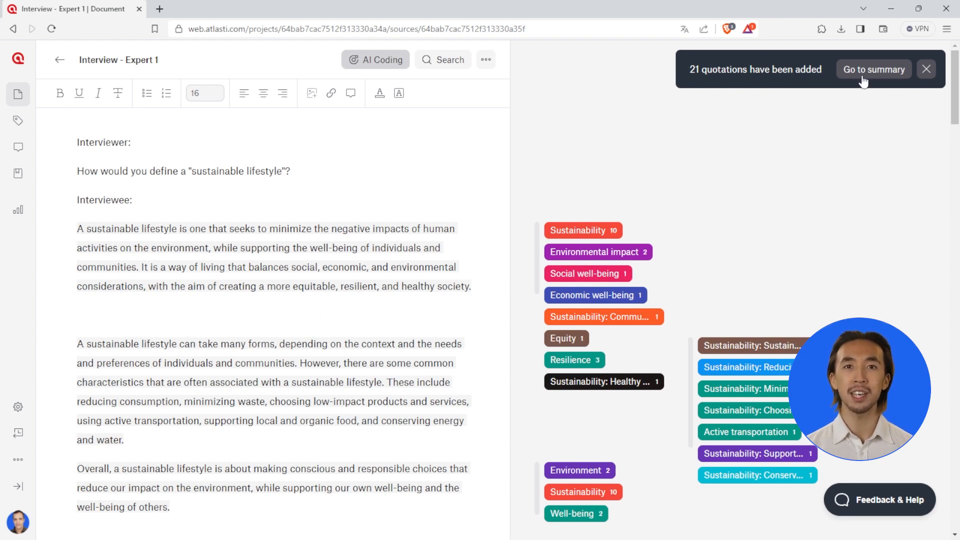
click(874, 69)
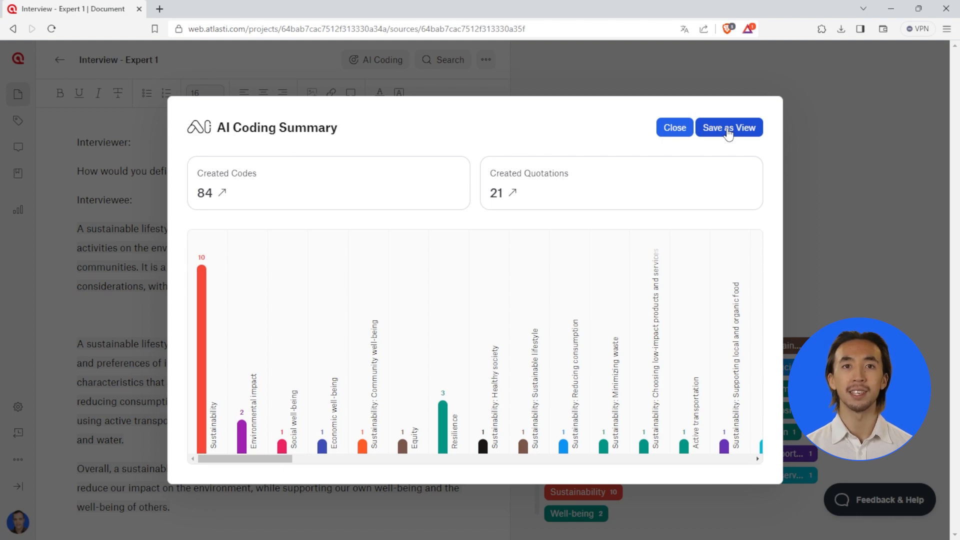
Save the AI Coding Summary as a view and scroll its quotation table.
click(729, 127)
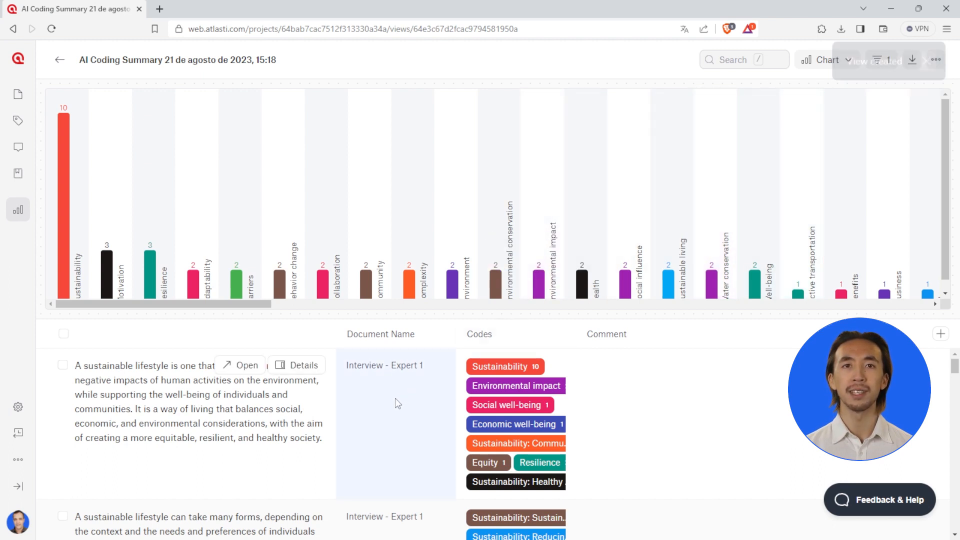
scroll(down, 3)
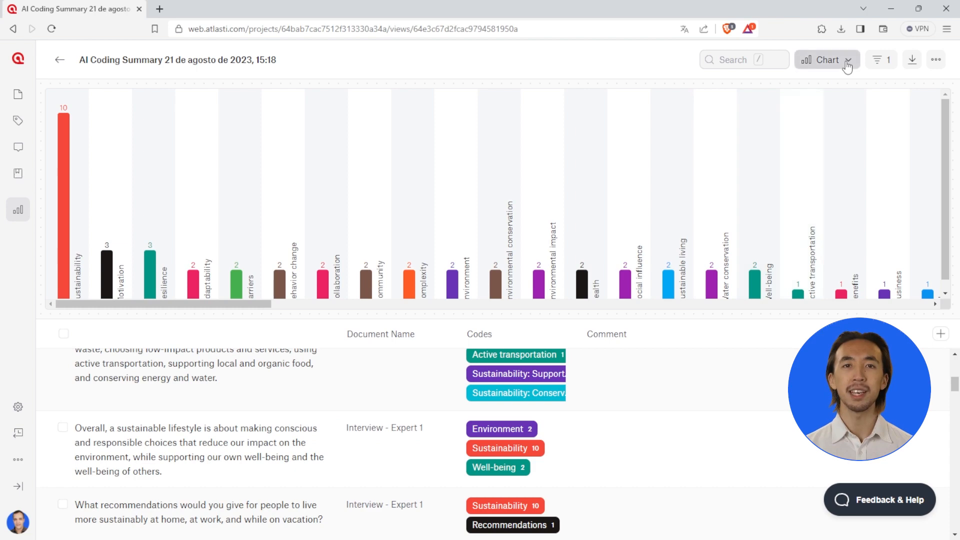
Set the chart position to Horizontal in the saved view's Chart options.
click(827, 59)
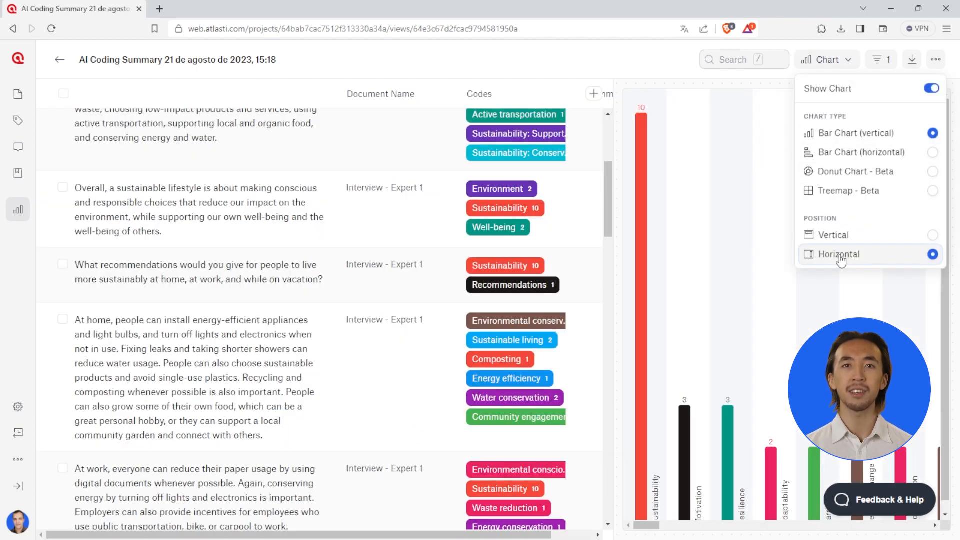
mouse_move(847, 159)
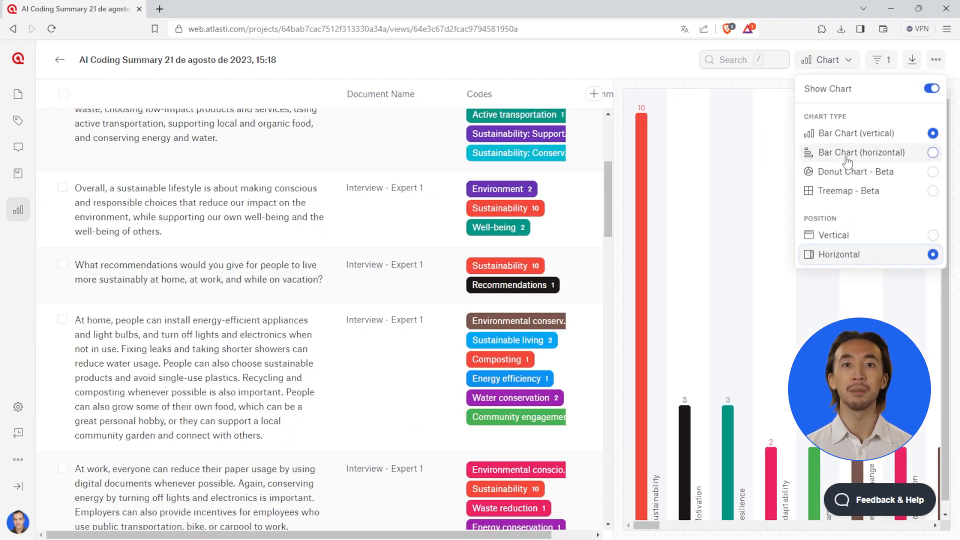